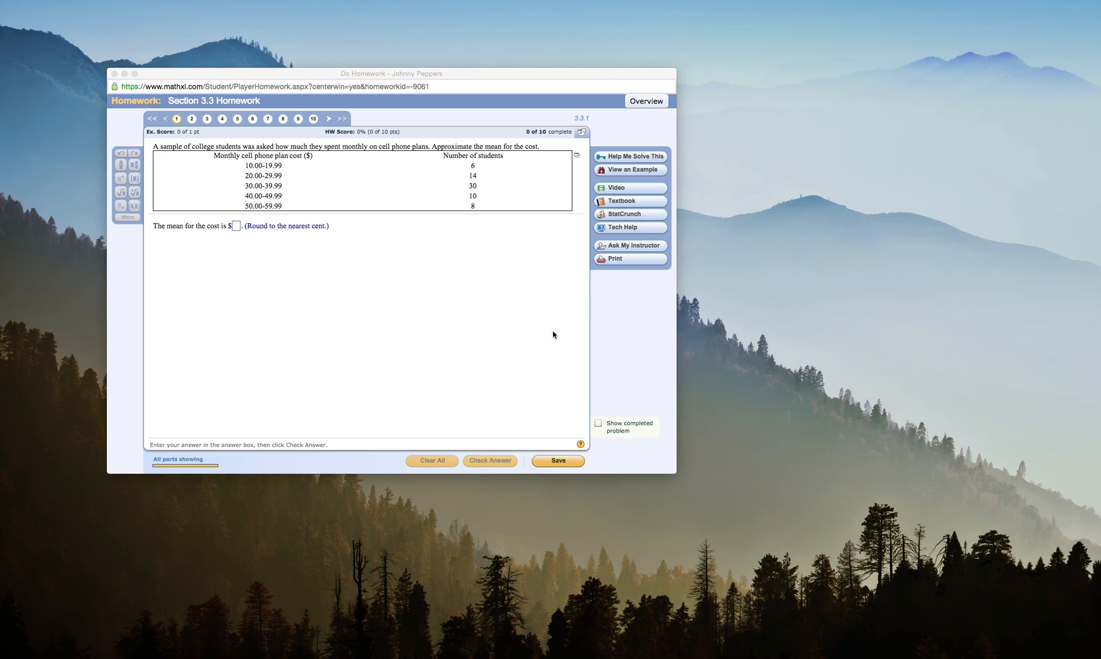
mouse_move(508, 317)
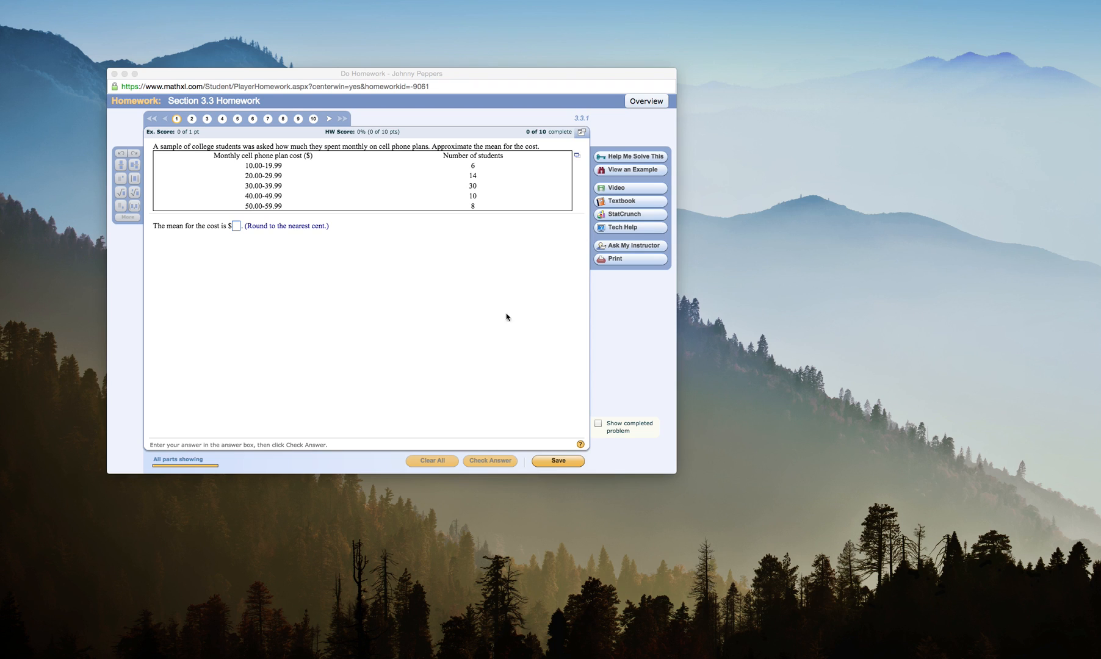
mouse_move(394, 261)
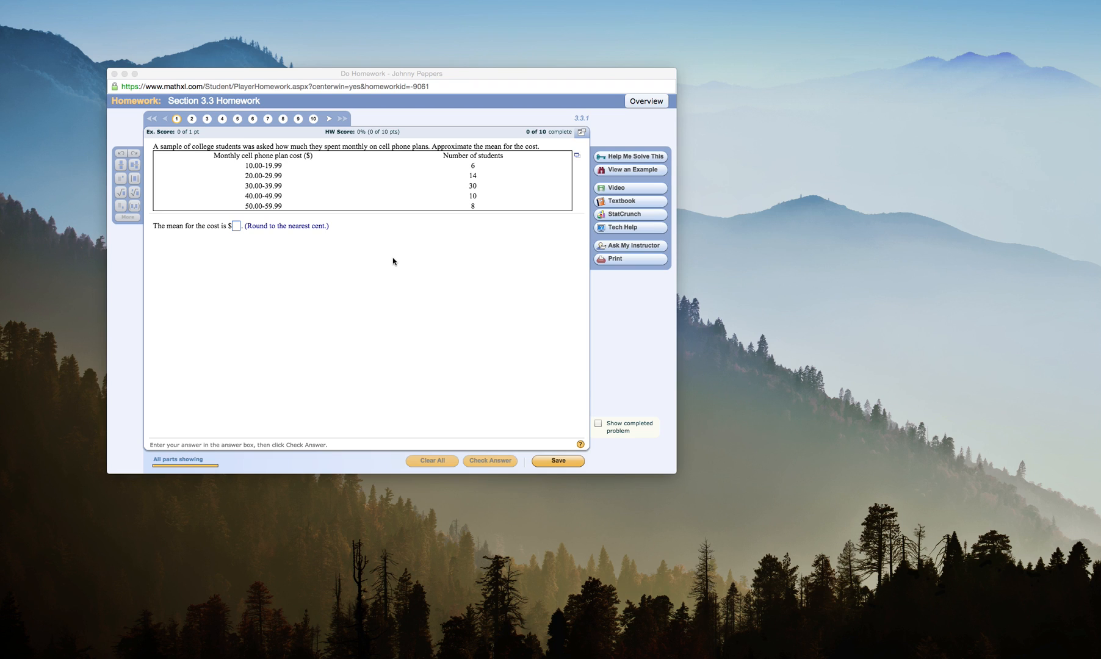
mouse_move(461, 204)
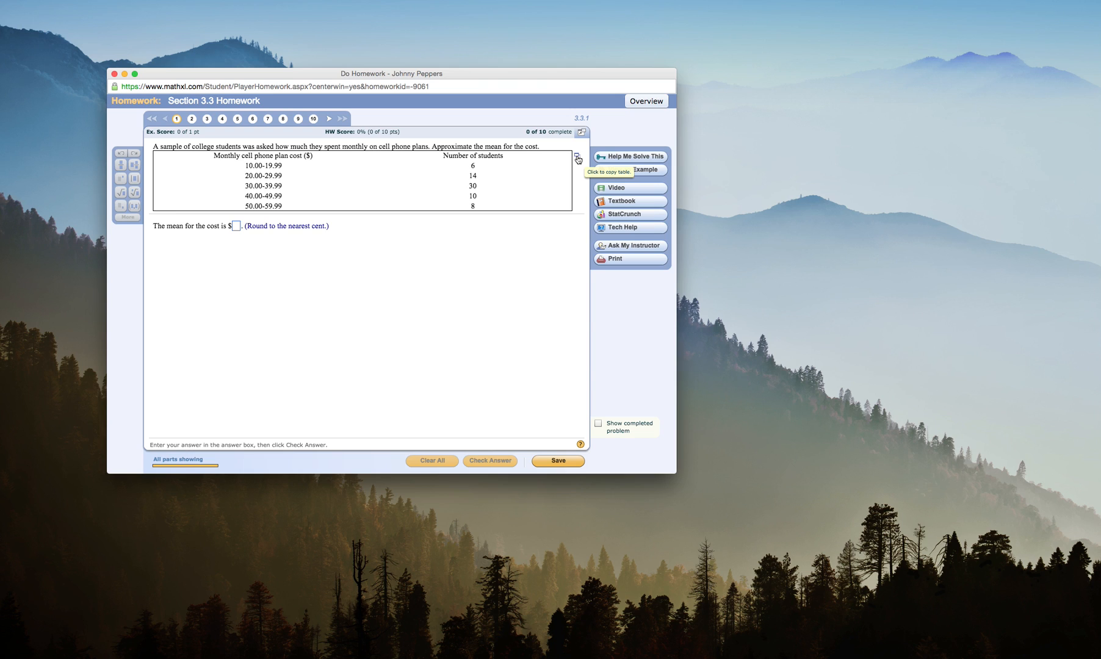
Step: Export the homework's cost-range and student-count table into a StatCrunch data set
left_click(579, 155)
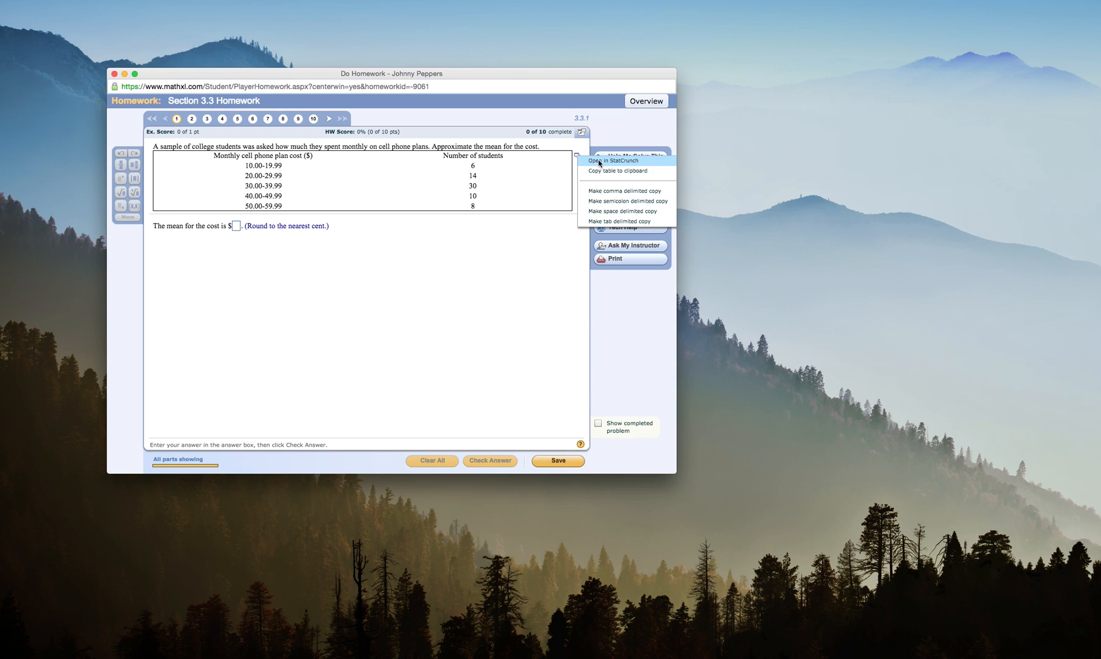
left_click(611, 161)
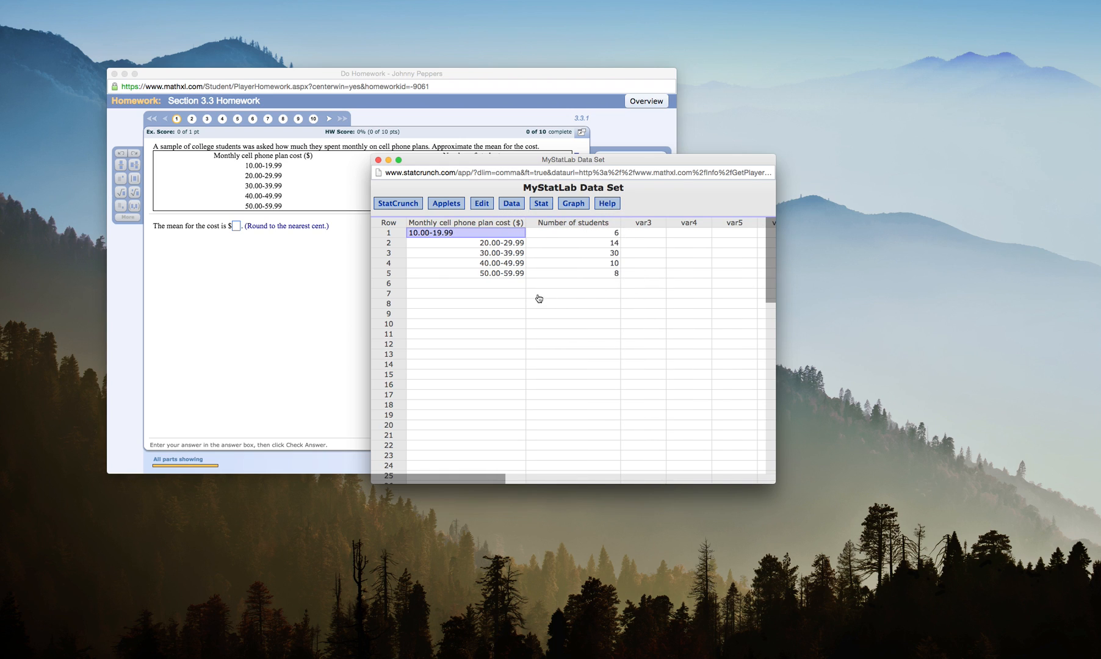
left_click(465, 293)
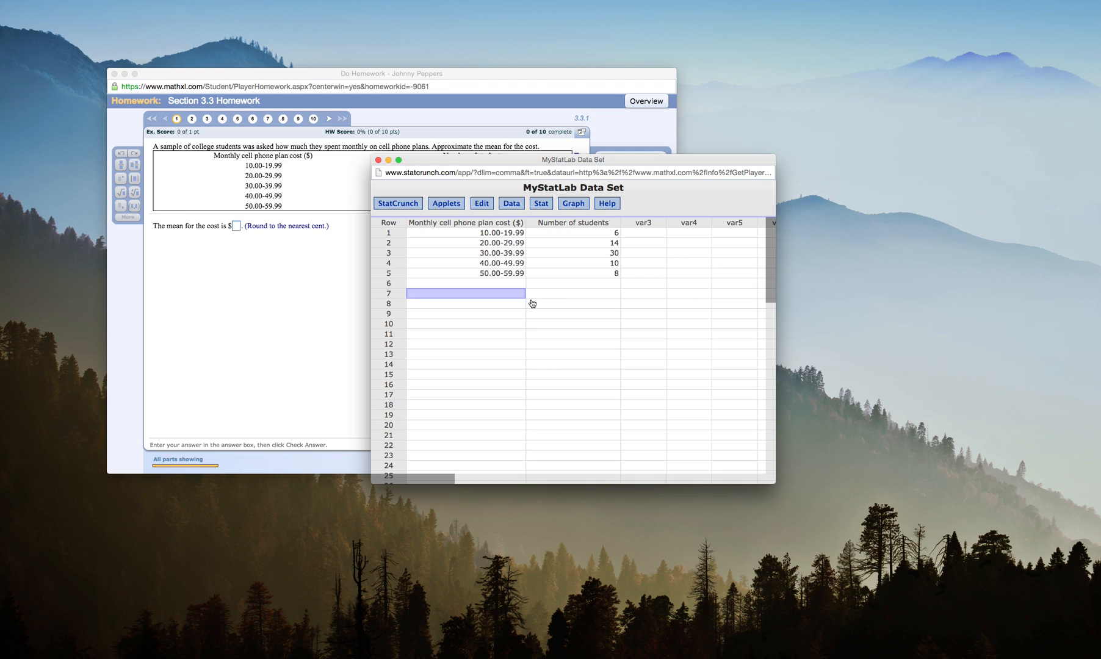
mouse_move(535, 263)
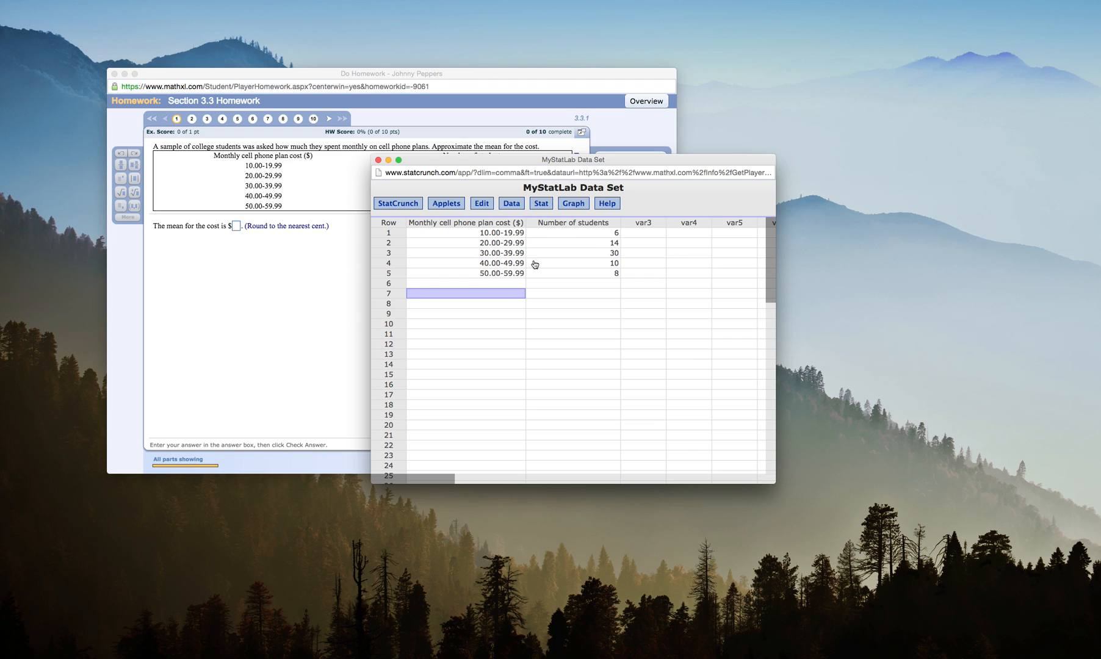
Step: Start a Grouped/Binned data summary with the cost ranges column as bins
left_click(541, 202)
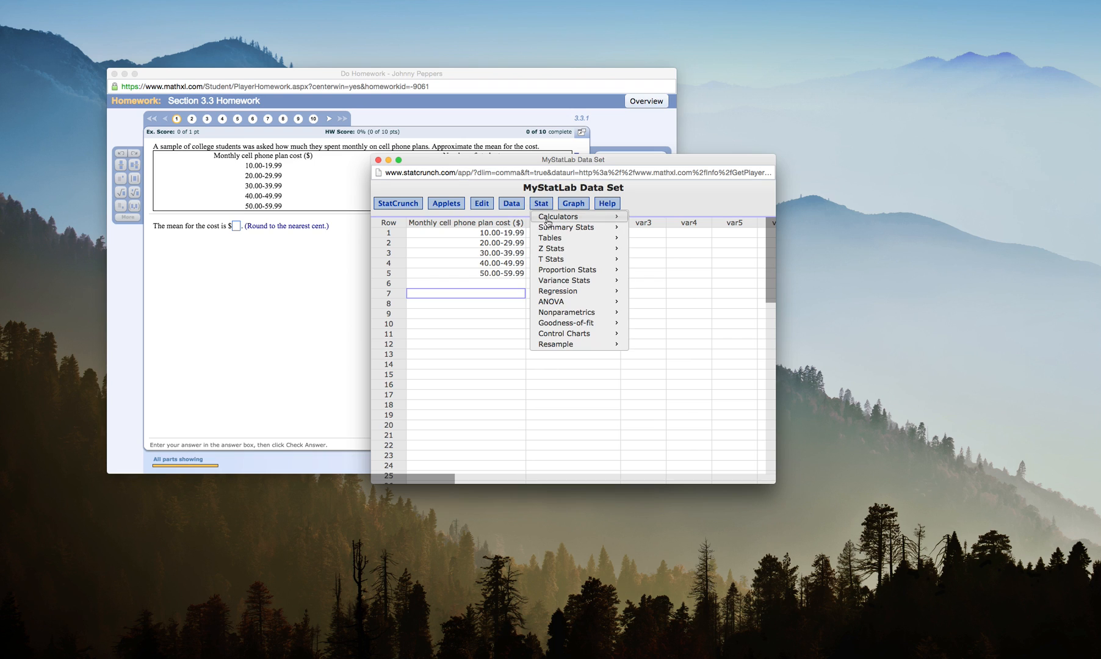
mouse_move(566, 227)
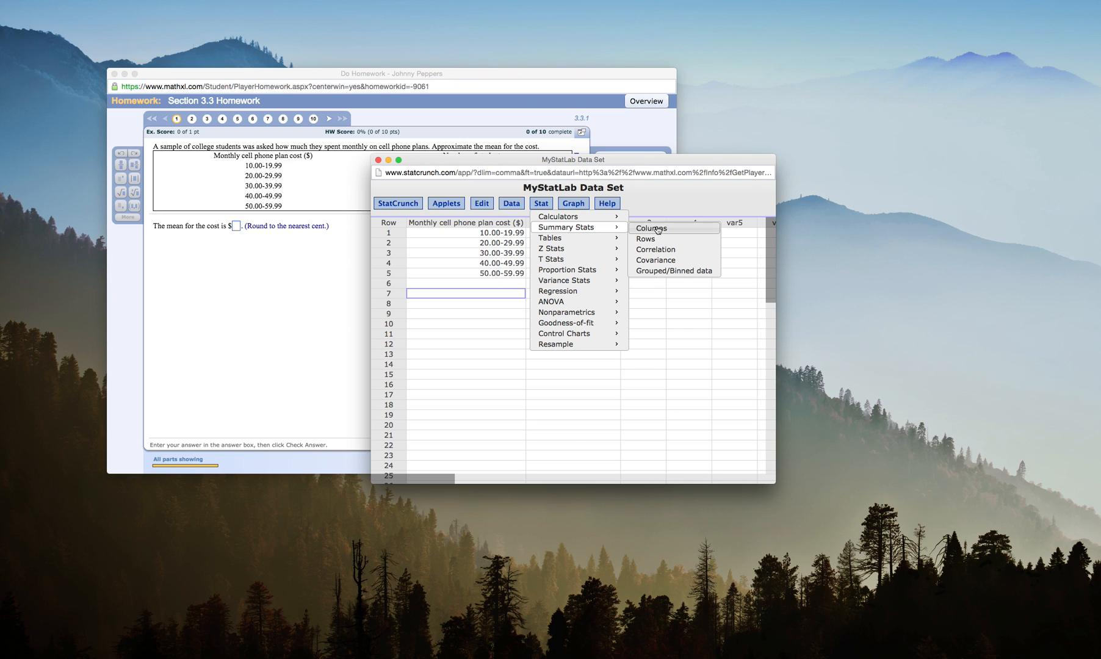
mouse_move(674, 271)
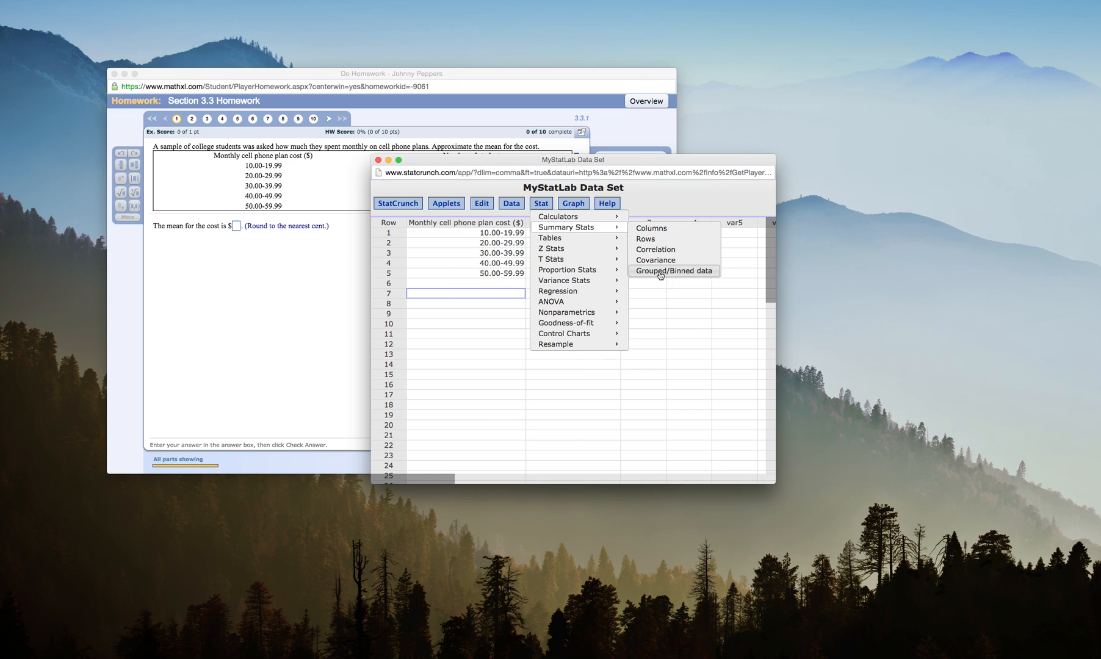
left_click(674, 269)
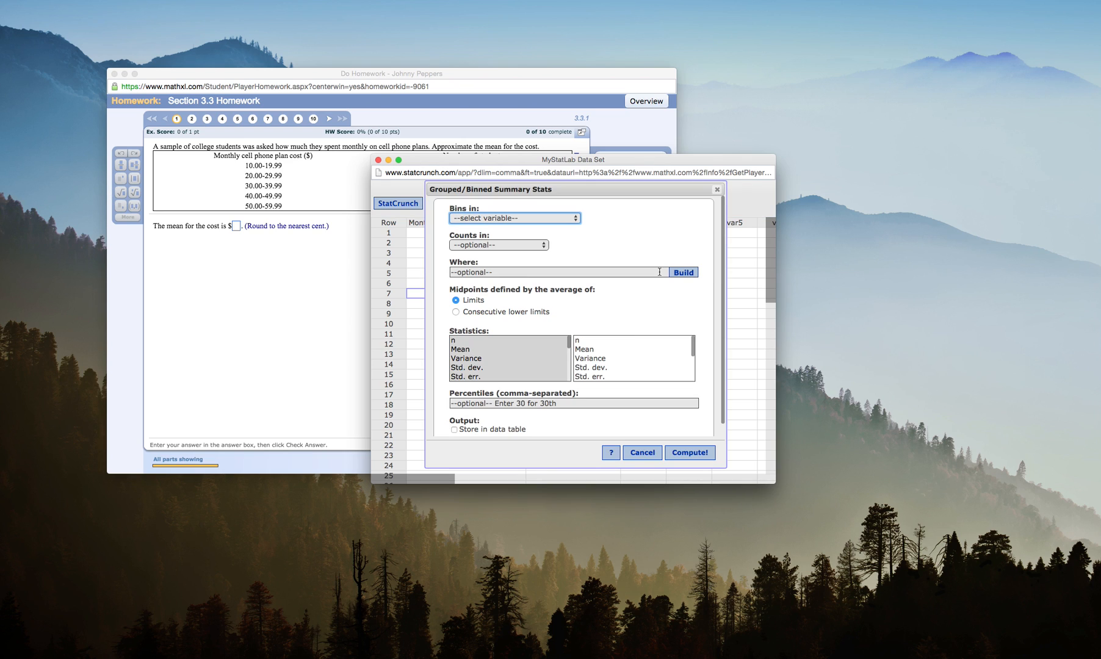
mouse_move(601, 329)
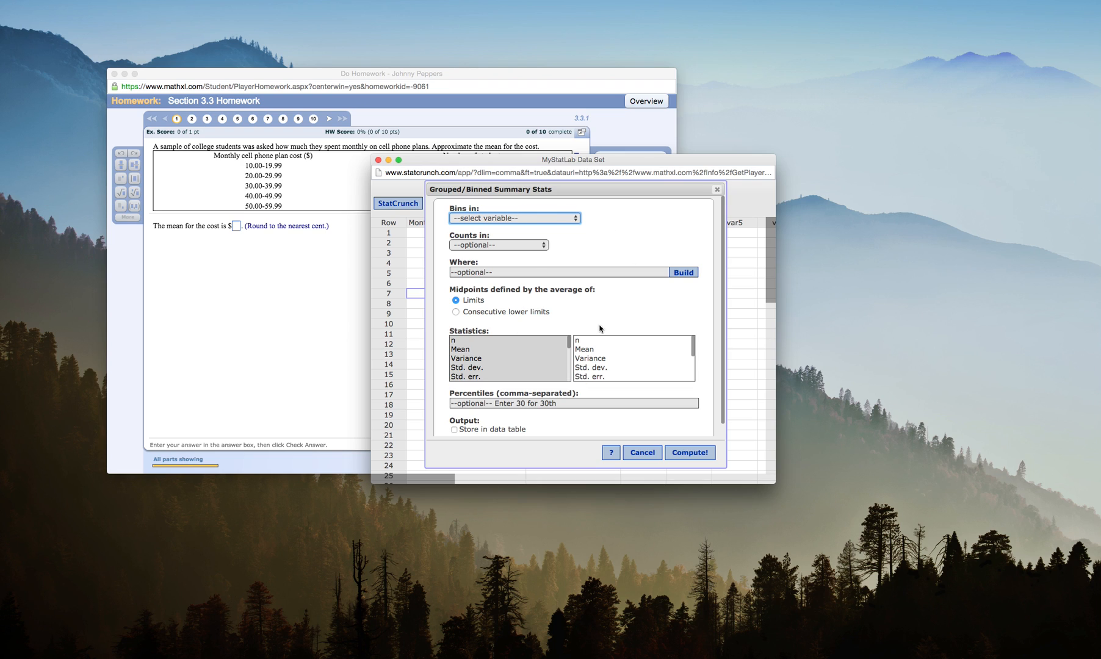
mouse_move(457, 236)
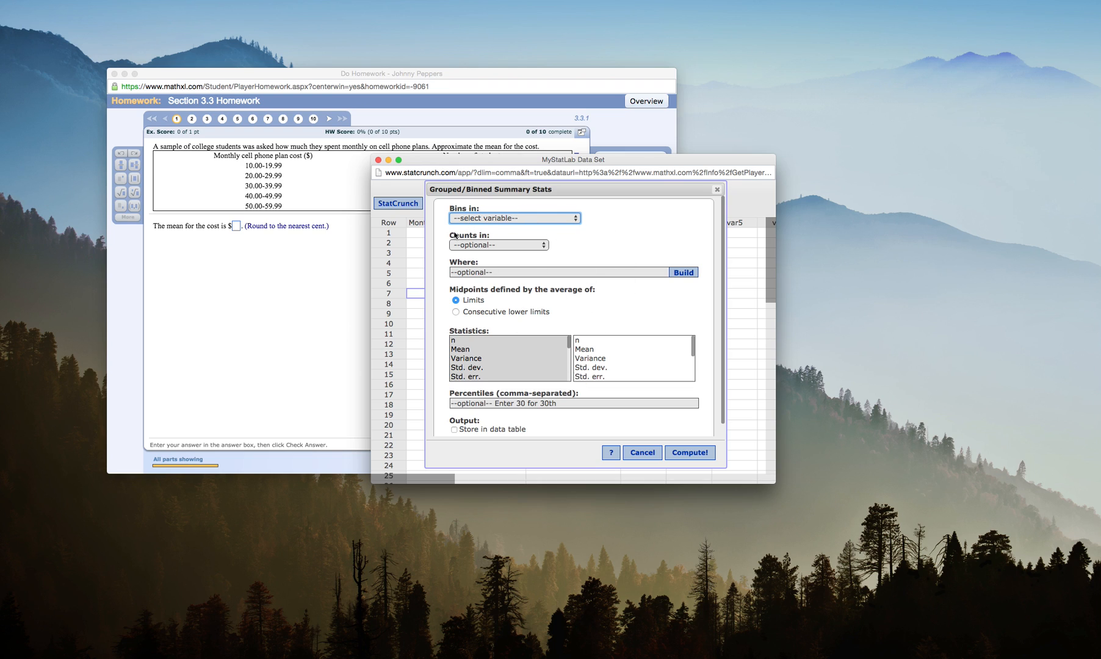
left_click(513, 218)
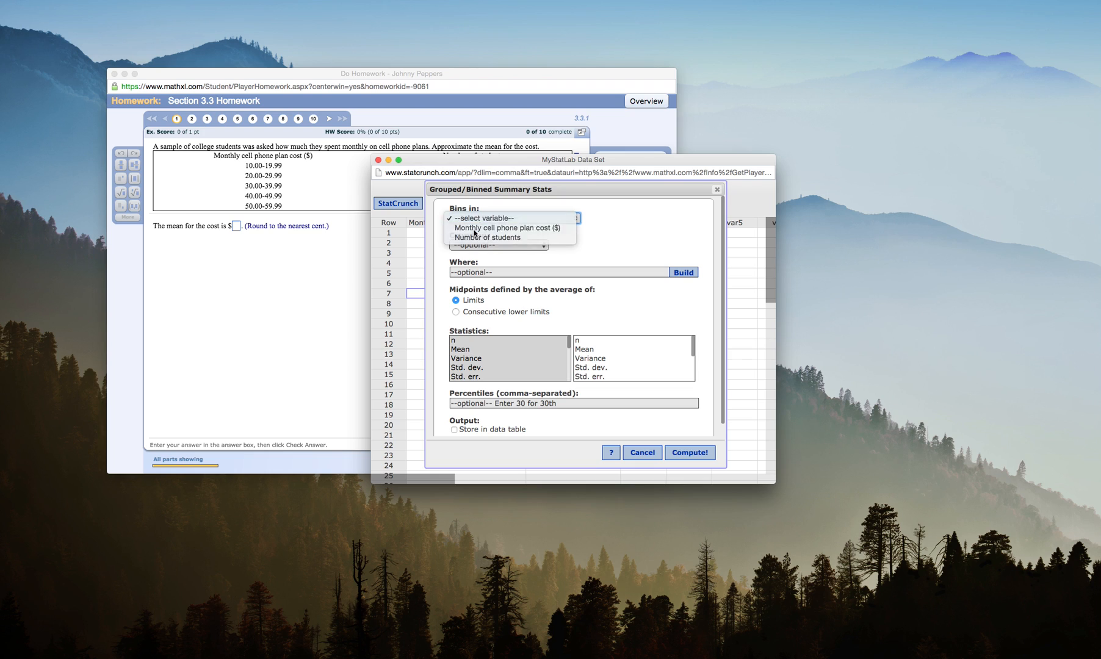
left_click(508, 227)
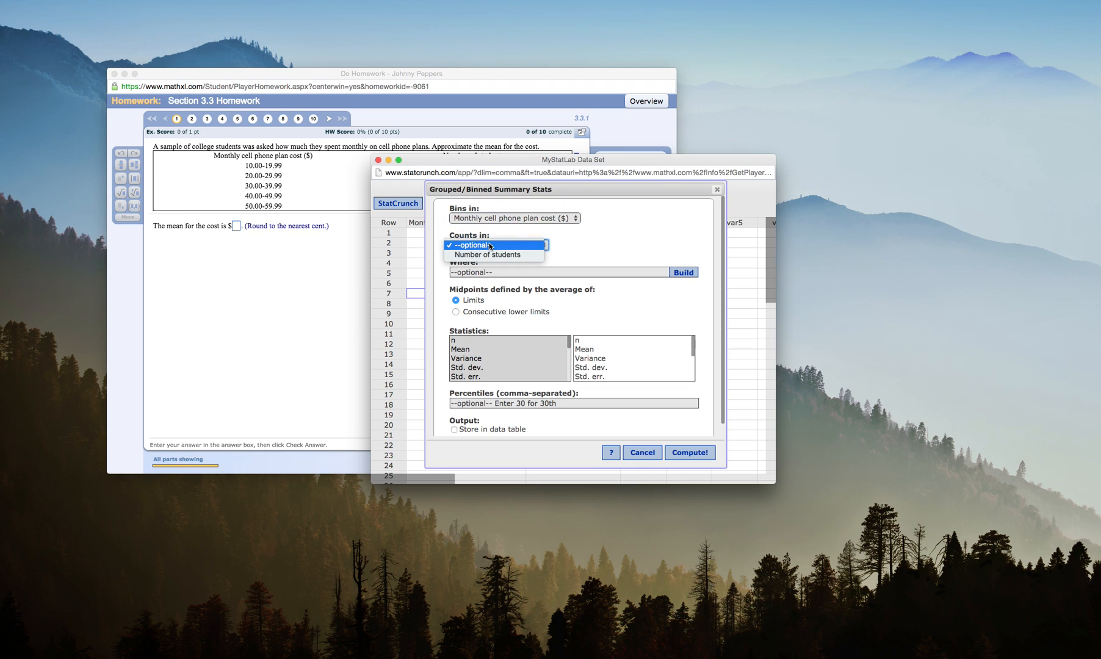
Step: Use Number of students as counts, consecutive lower limits for midpoints, and request only the mean
left_click(502, 255)
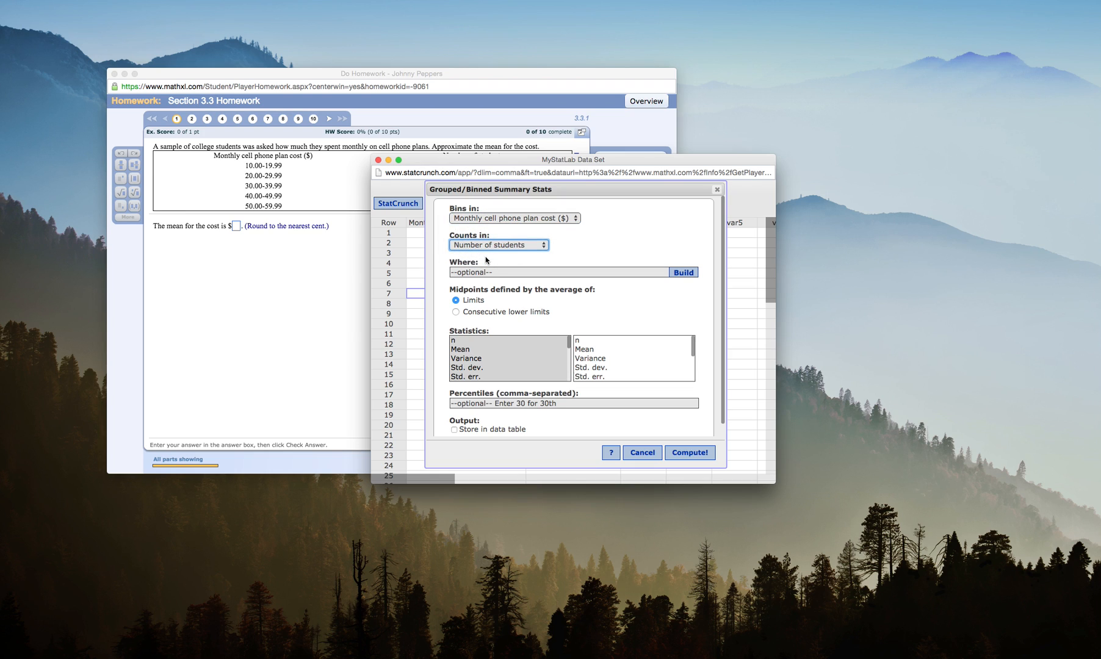
mouse_move(586, 298)
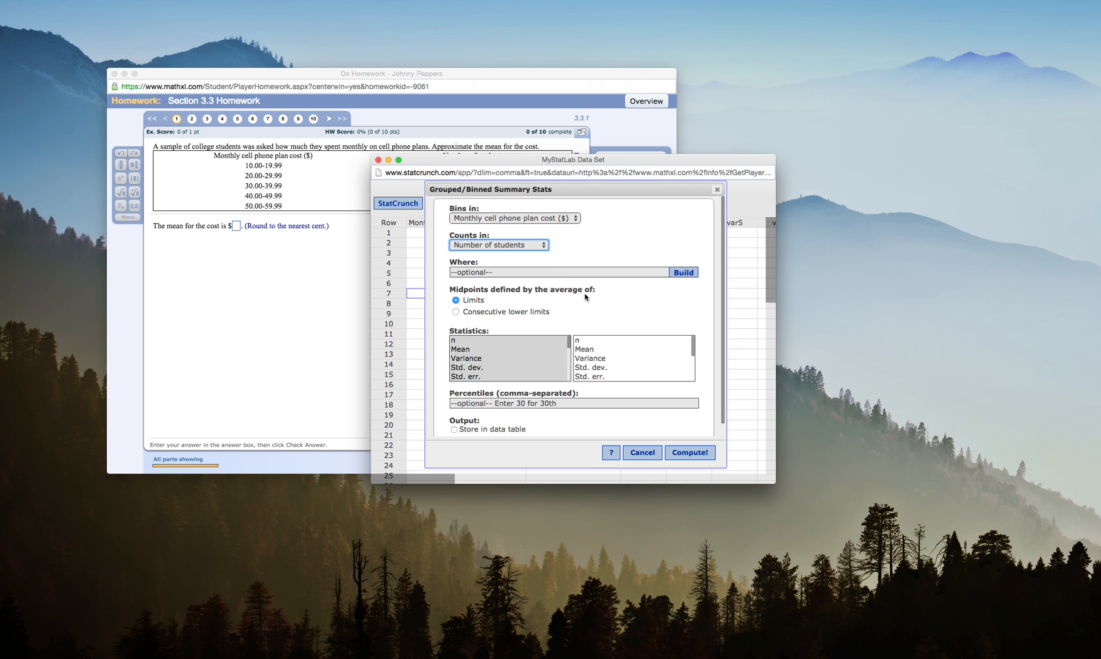
mouse_move(488, 297)
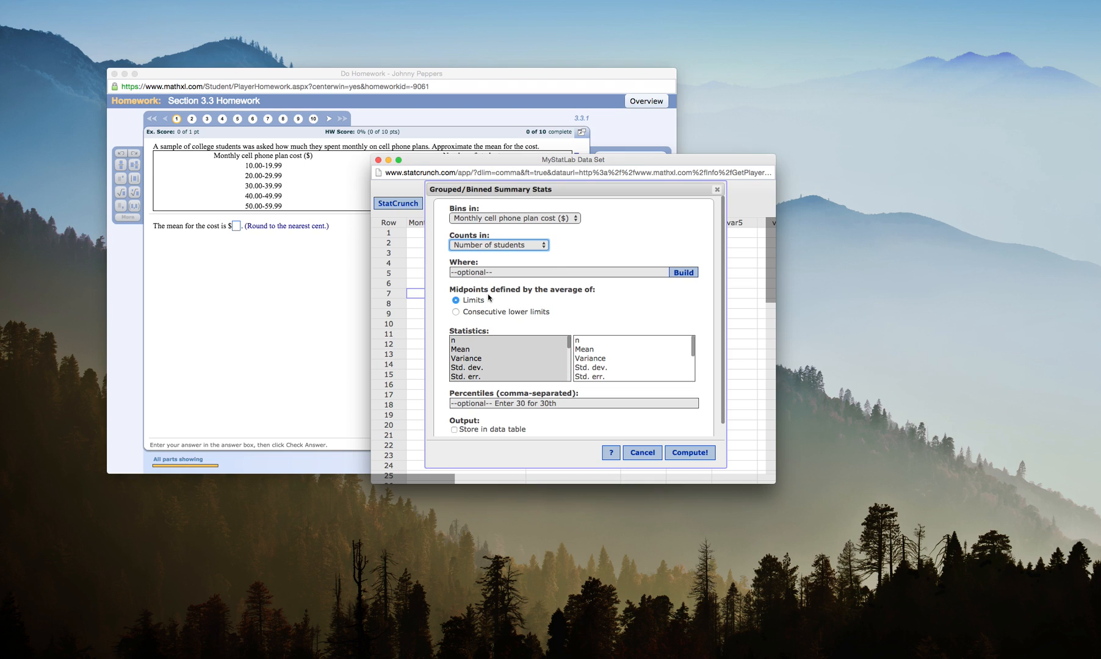
left_click(455, 311)
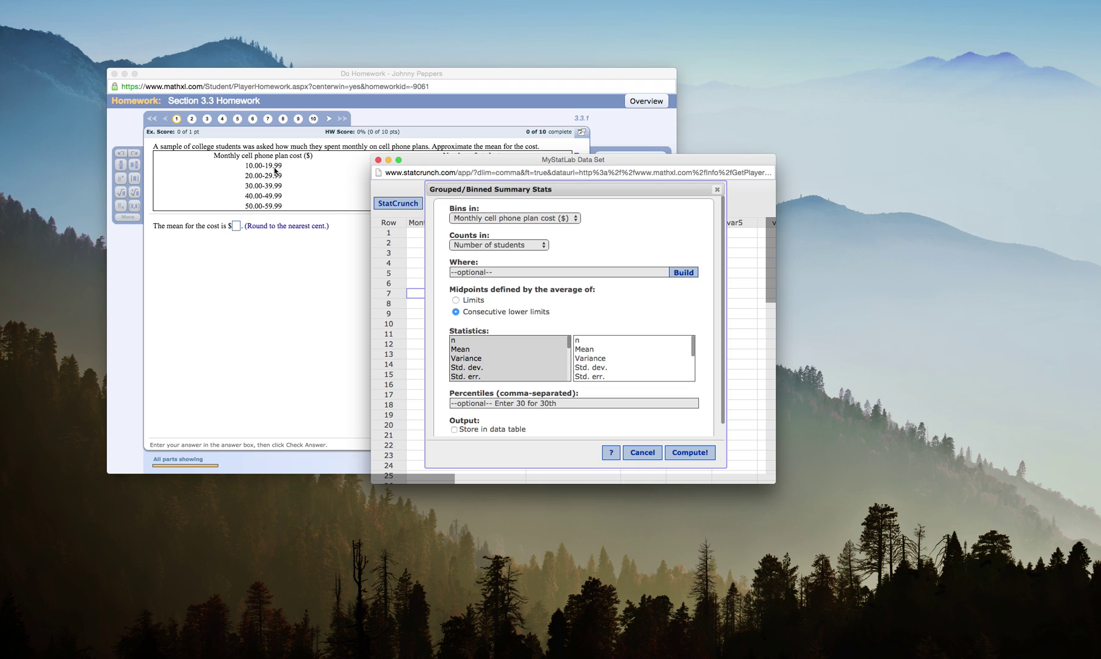
mouse_move(271, 180)
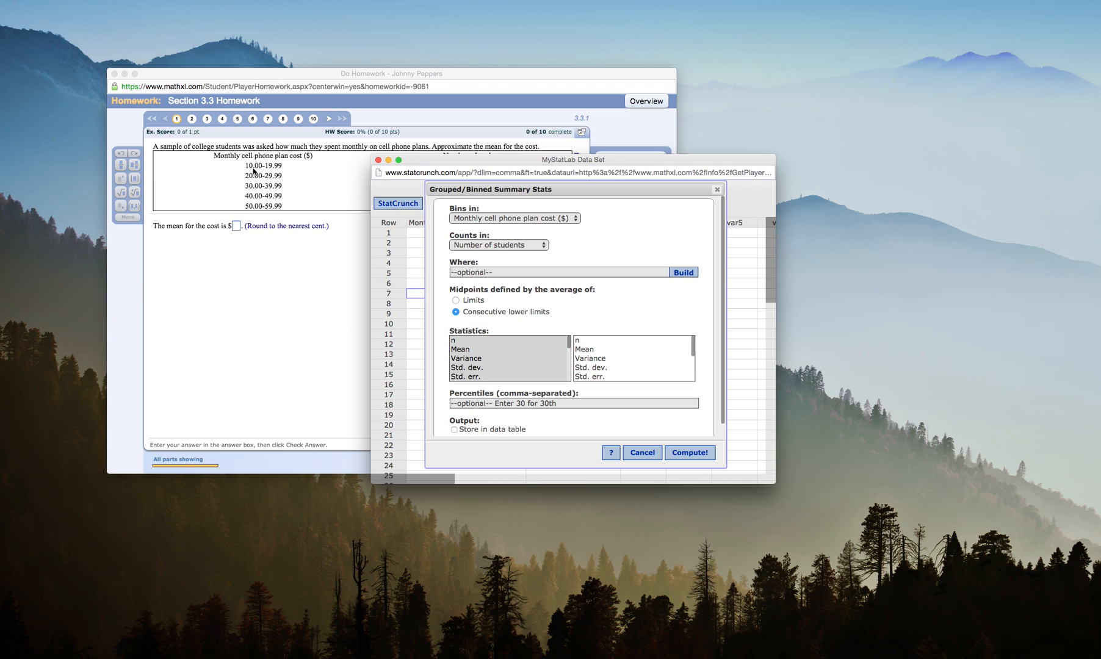
mouse_move(254, 176)
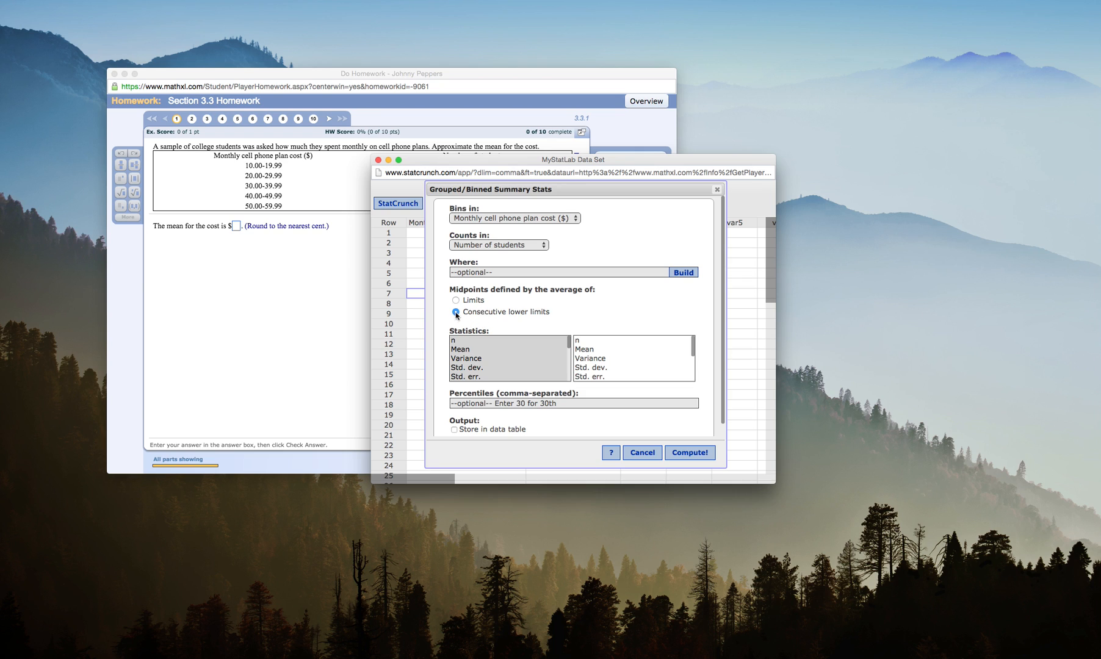
left_click(460, 349)
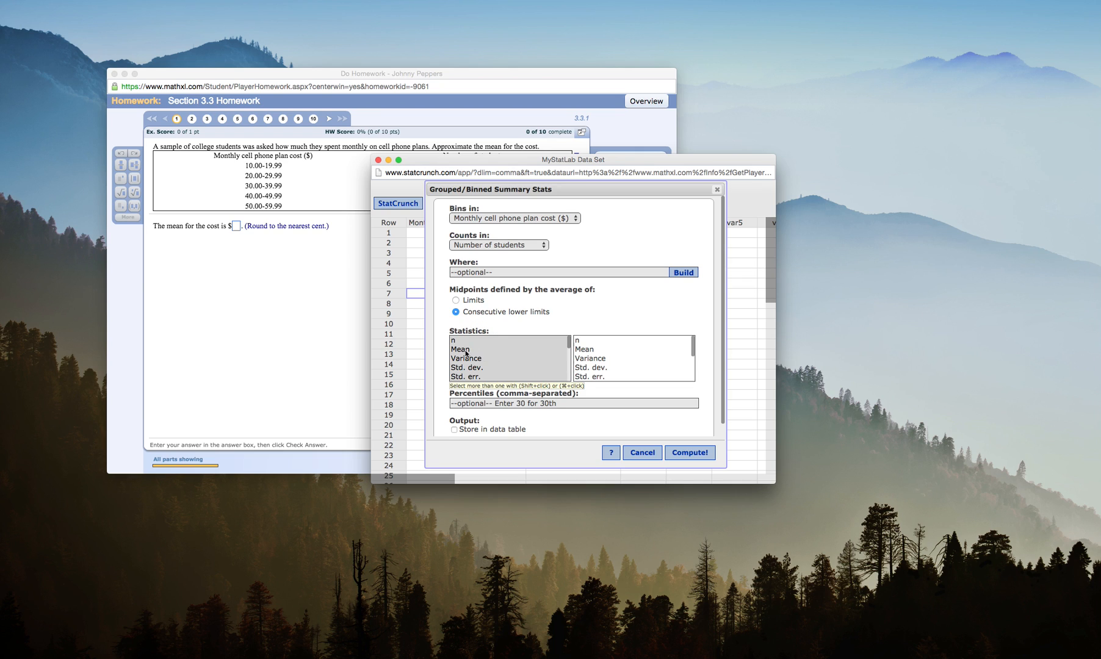
Step: Compute the grouped mean (34.999412) and set the result beside the homework page
left_click(689, 452)
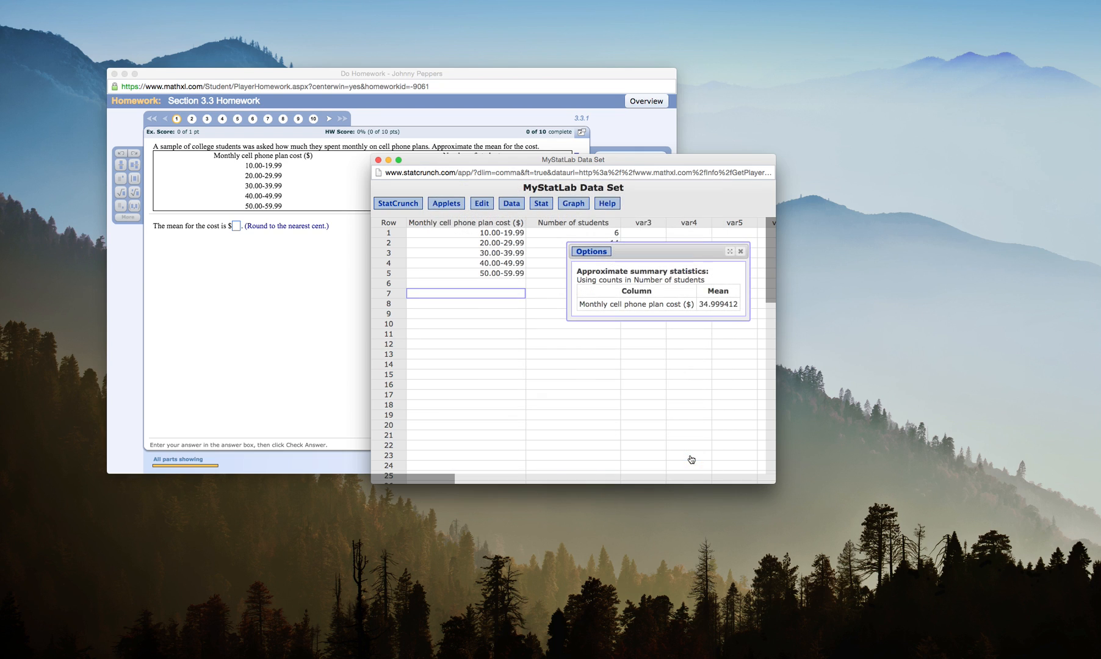
left_click_drag(573, 159, 848, 137)
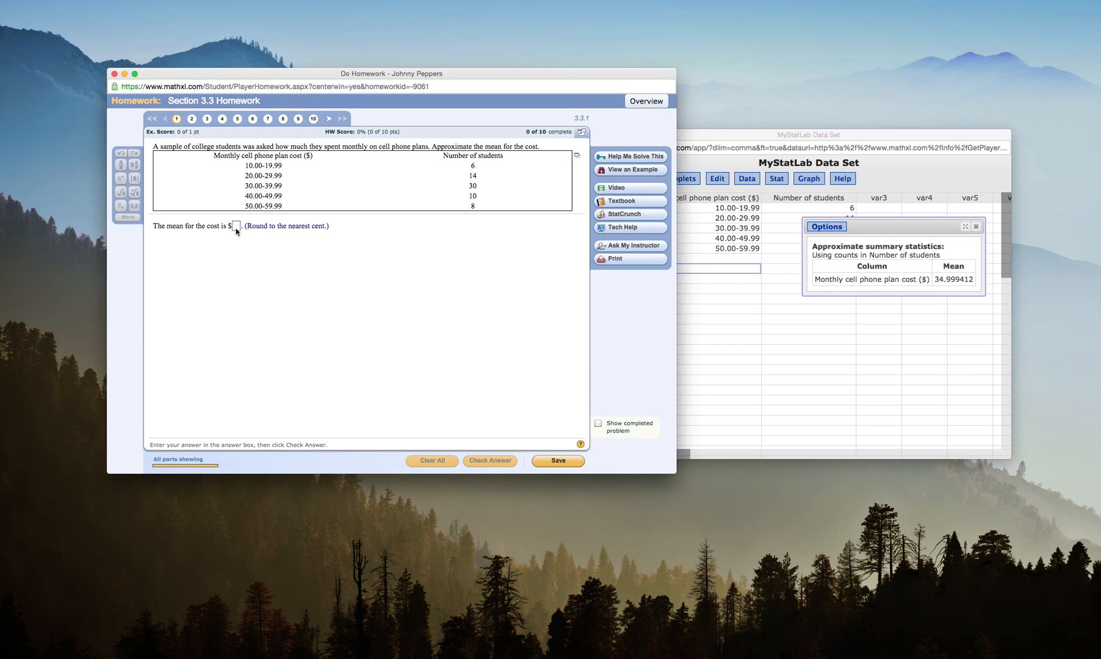
Step: Enter 35.00 as the mean cost and check it, getting the Nice Work confirmation
type("35")
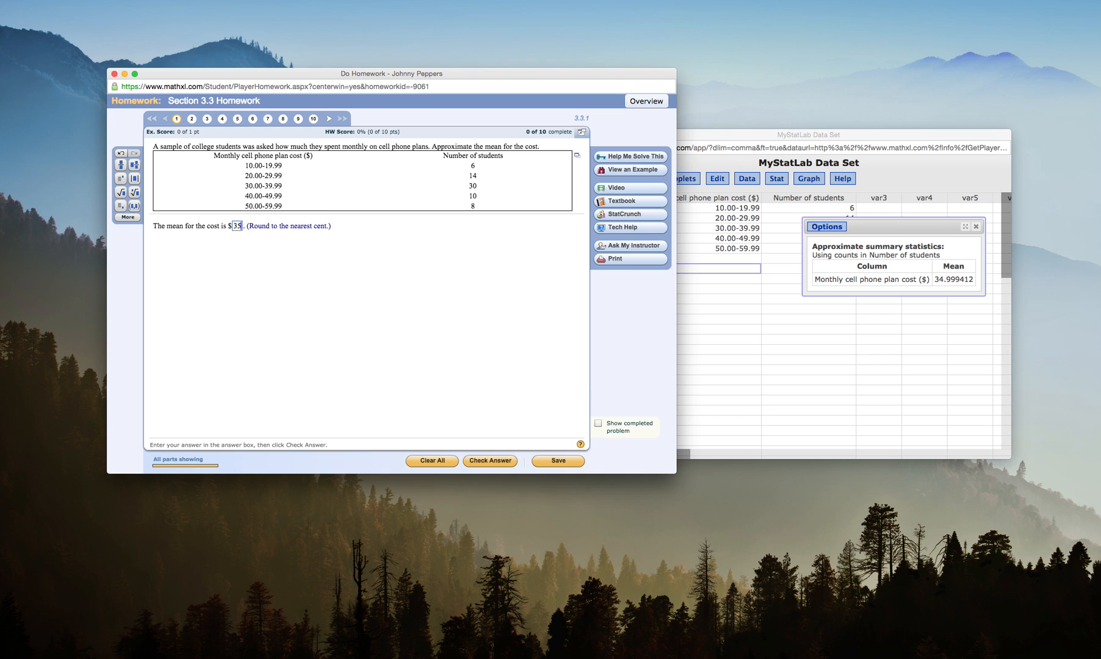
type("35.00")
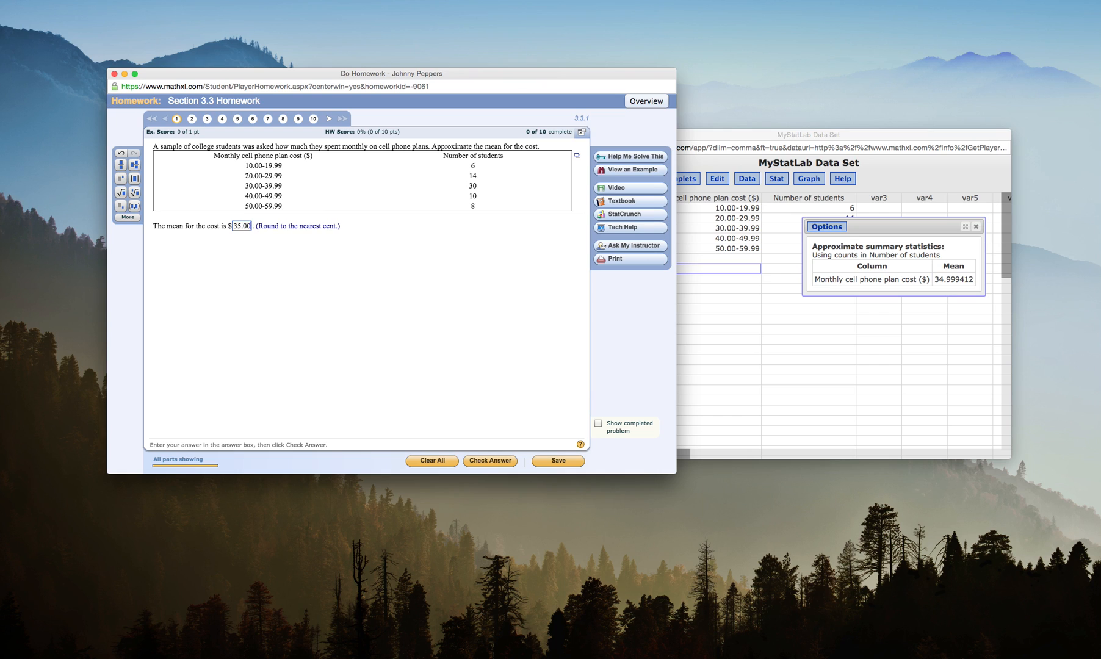
left_click(489, 460)
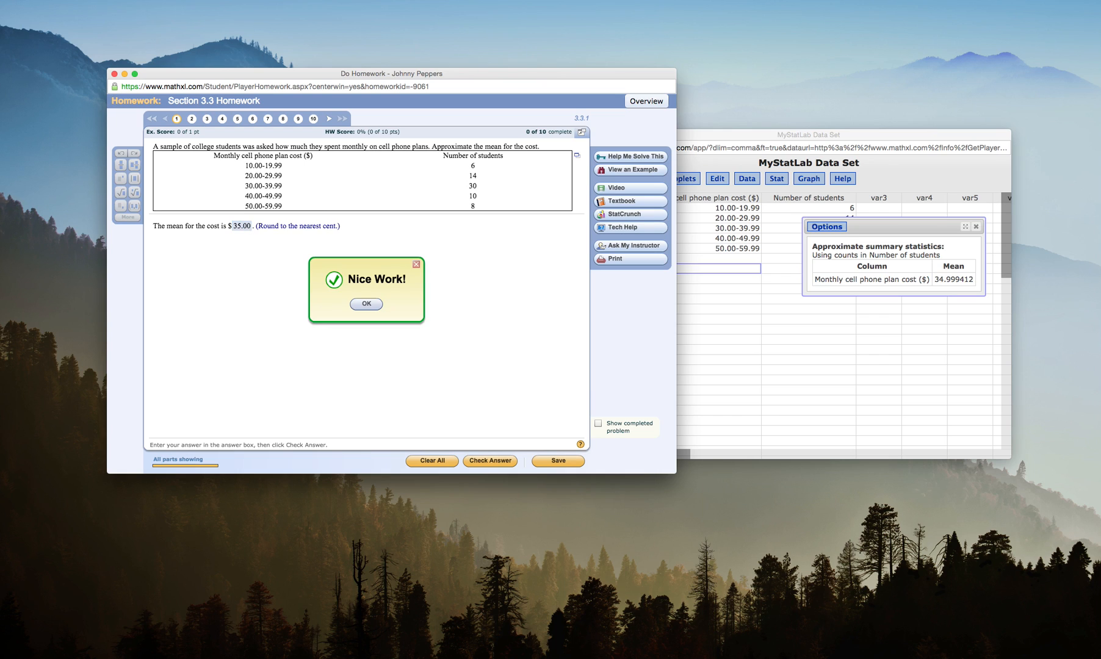